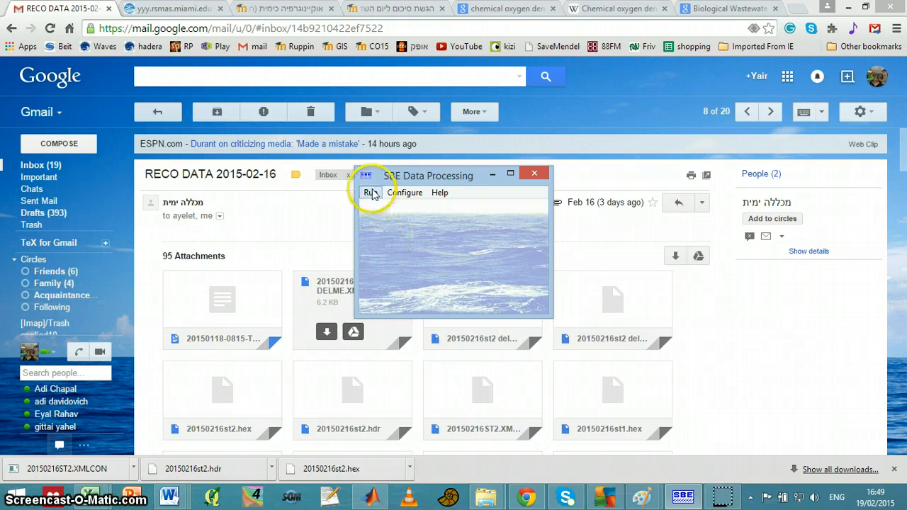
Launch the Data Conversion module from the Run menu's module list.
{"action": "left_click", "coordinate": [369, 193]}
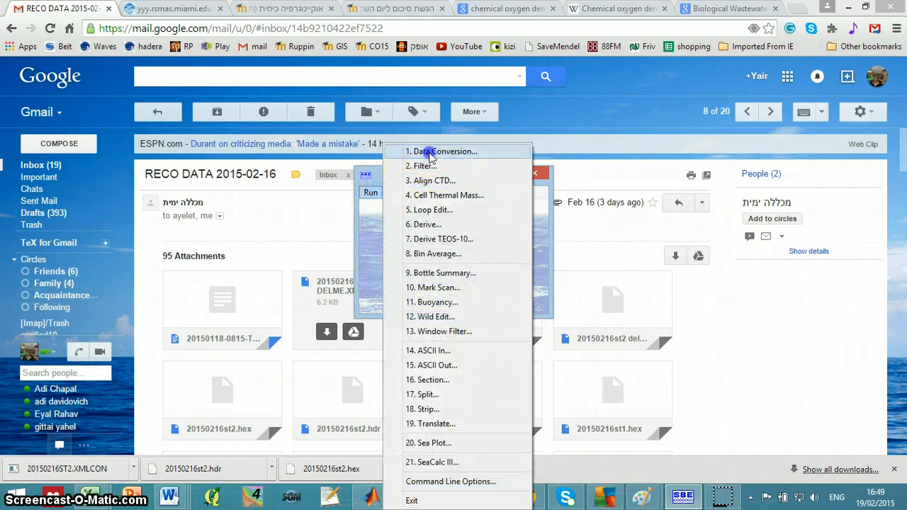
{"action": "left_click", "coordinate": [443, 151]}
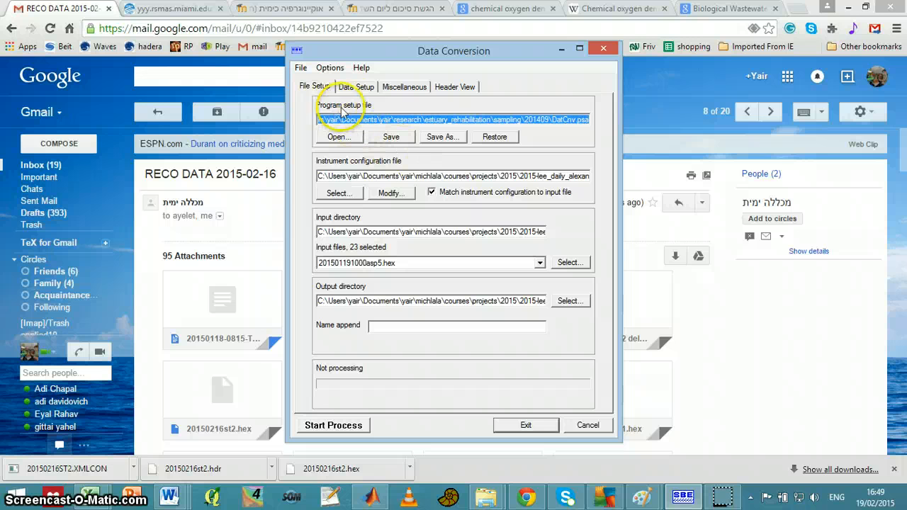
{"action": "mouse_move", "coordinate": [379, 107]}
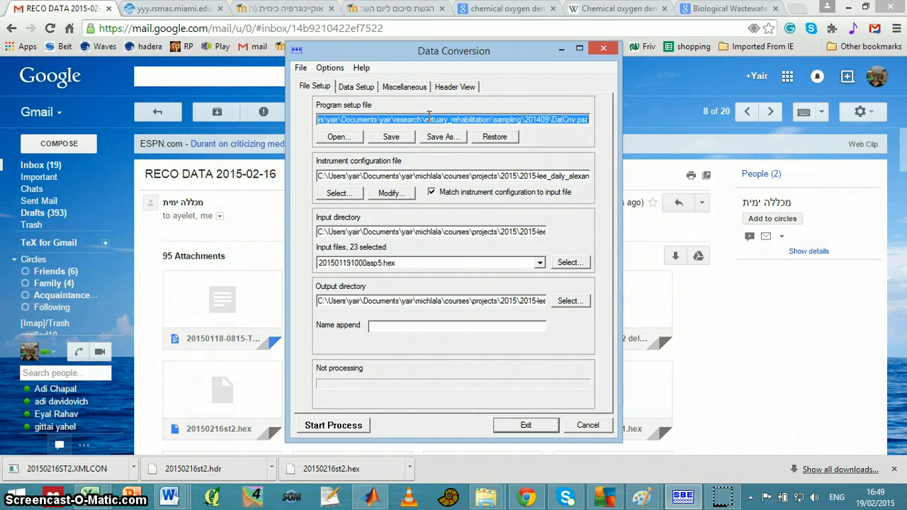
{"action": "mouse_move", "coordinate": [422, 172]}
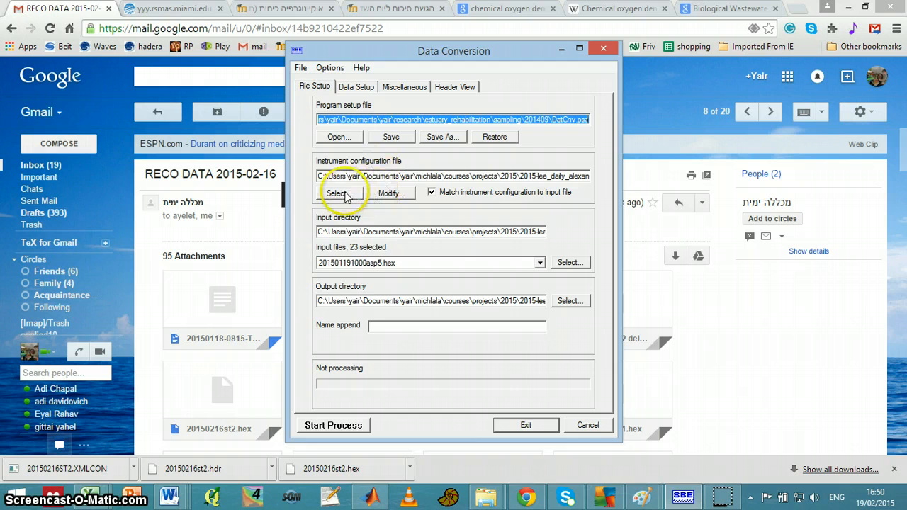
Choose 20150216ST2.XMLCON in C:\tmp\ctd2odv as the instrument configuration file.
{"action": "left_click", "coordinate": [336, 193]}
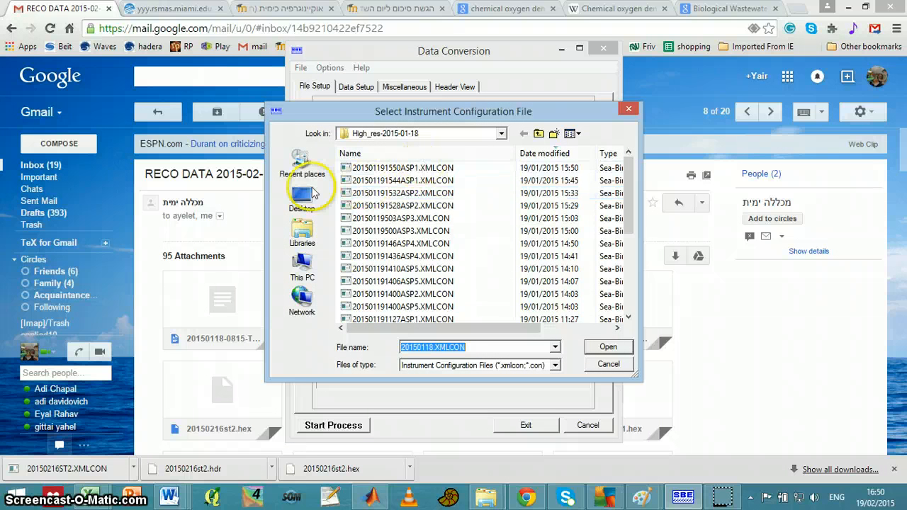
{"action": "mouse_move", "coordinate": [302, 273]}
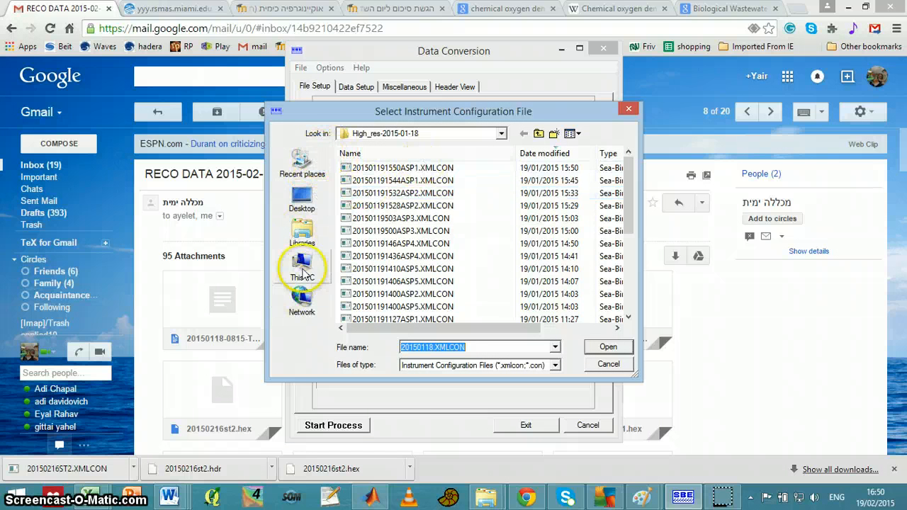
{"action": "left_click", "coordinate": [302, 268]}
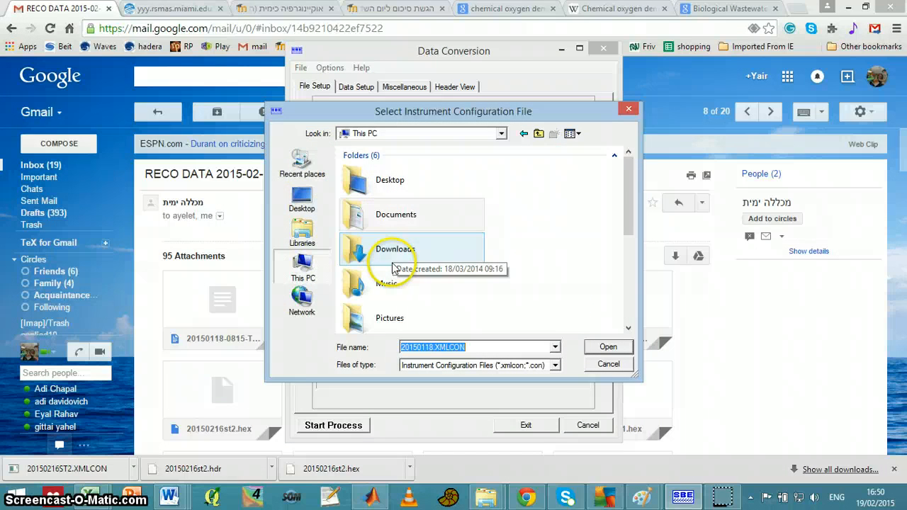
{"action": "scroll", "scroll_direction": "down", "scroll_amount": 3}
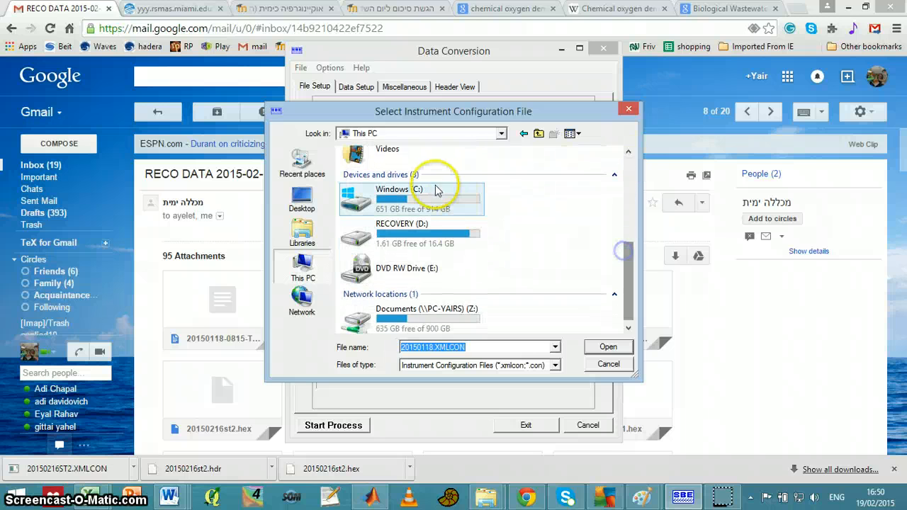
{"action": "double_click", "coordinate": [398, 198]}
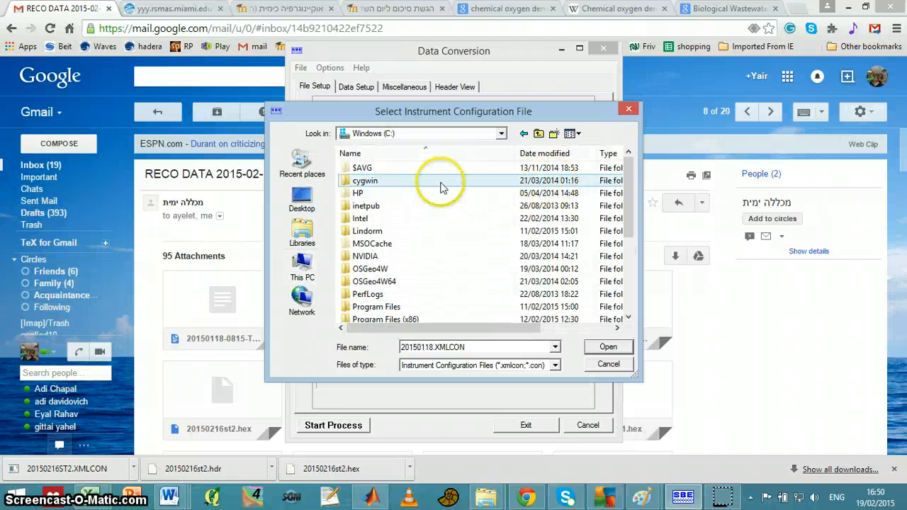
{"action": "scroll", "scroll_direction": "down", "scroll_amount": 3}
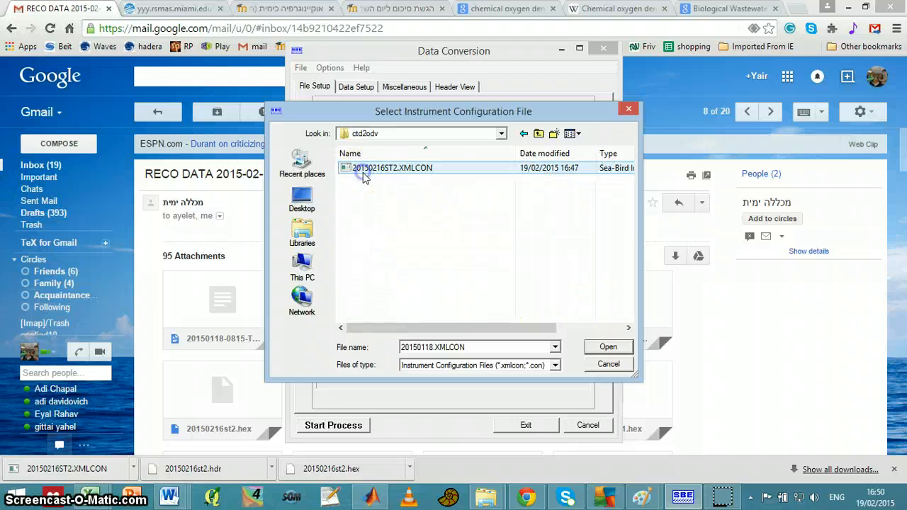
{"action": "mouse_move", "coordinate": [392, 168]}
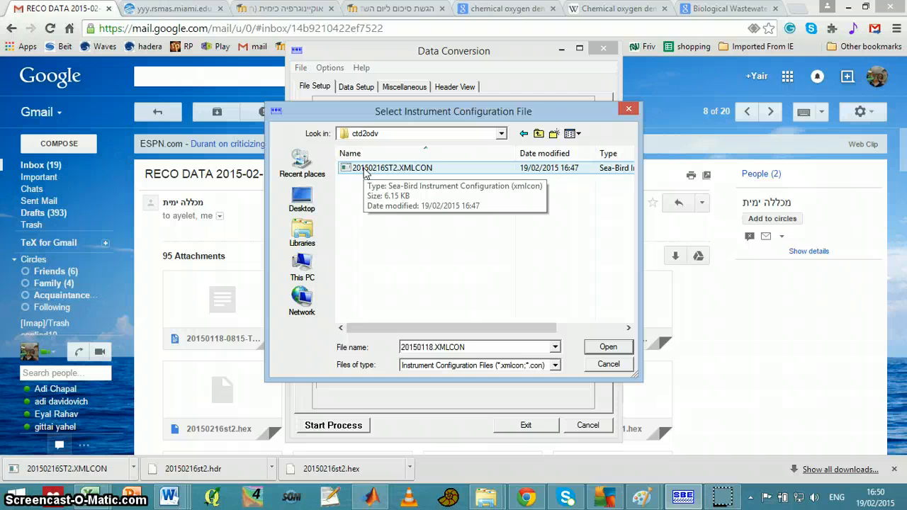
{"action": "left_click", "coordinate": [392, 168]}
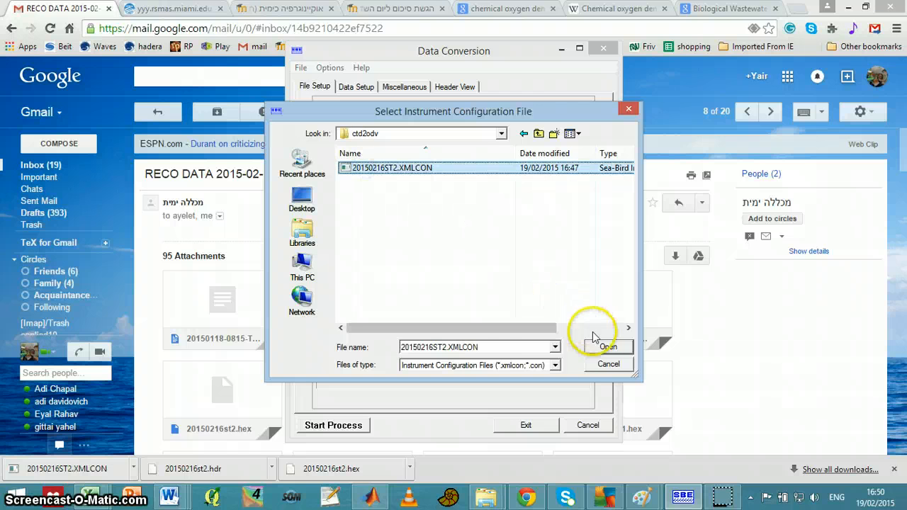
{"action": "left_click", "coordinate": [606, 346]}
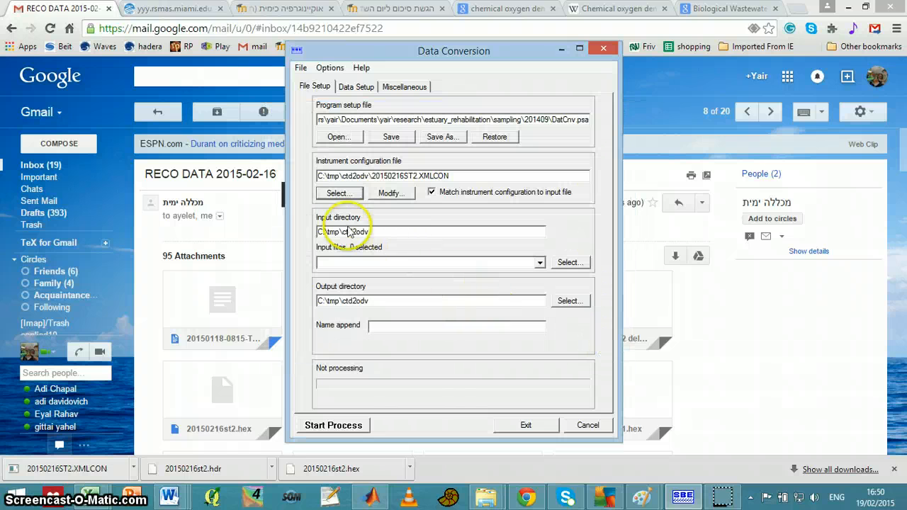
{"action": "mouse_move", "coordinate": [556, 261]}
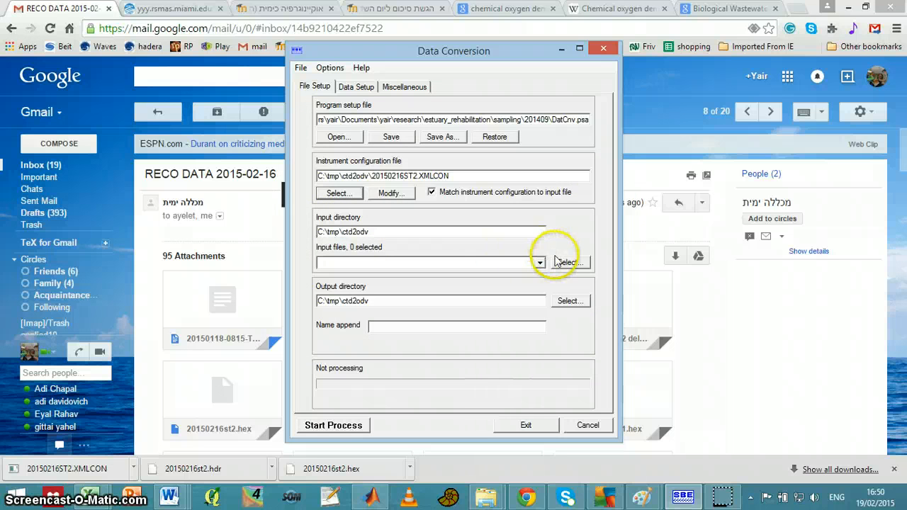
Select 20150216st2.hex from ctd2odv as the input file for conversion.
{"action": "left_click", "coordinate": [571, 263]}
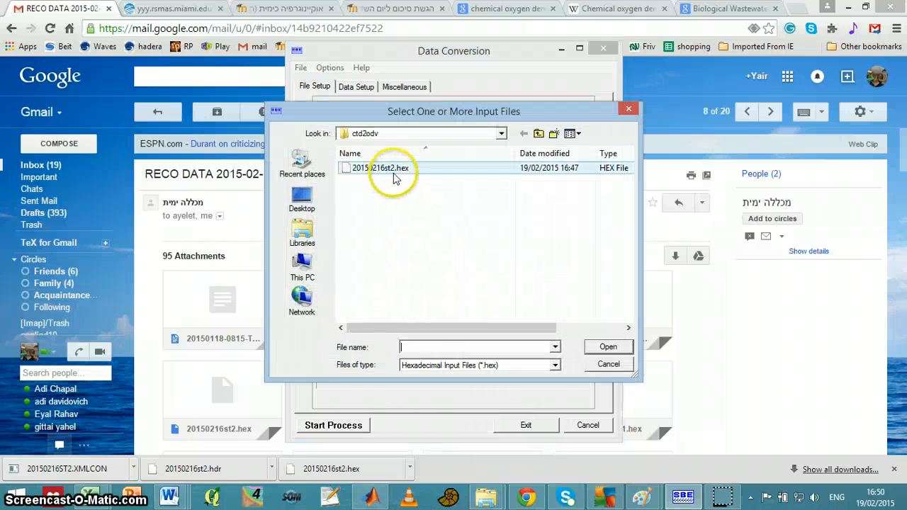
{"action": "left_click", "coordinate": [392, 168]}
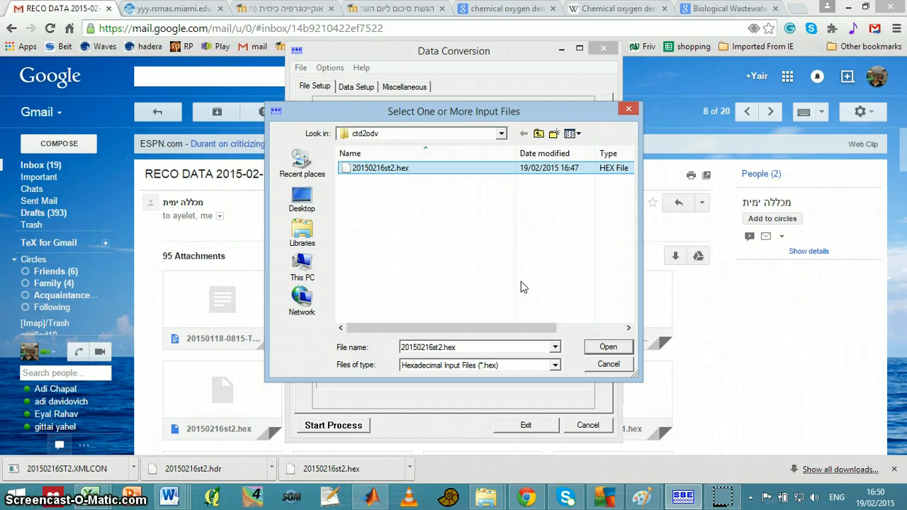
{"action": "left_click", "coordinate": [607, 346]}
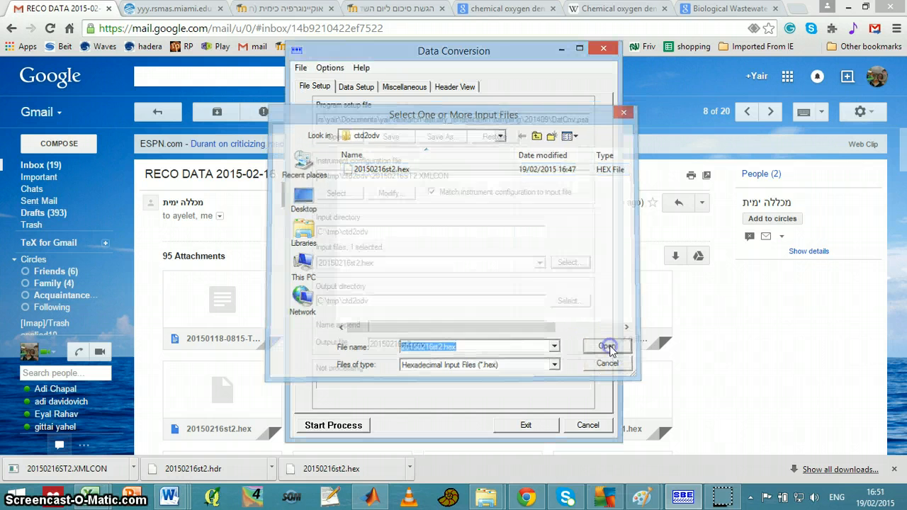
{"action": "left_click", "coordinate": [608, 347]}
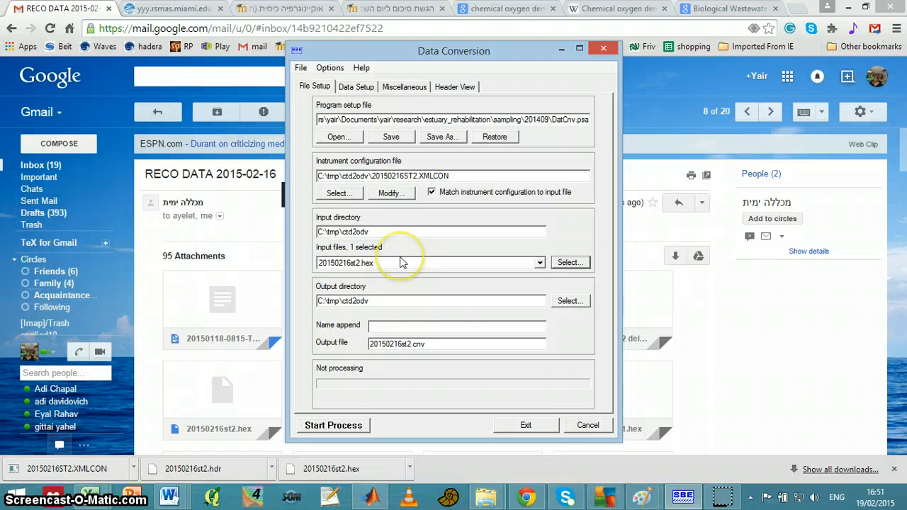
{"action": "mouse_move", "coordinate": [374, 234]}
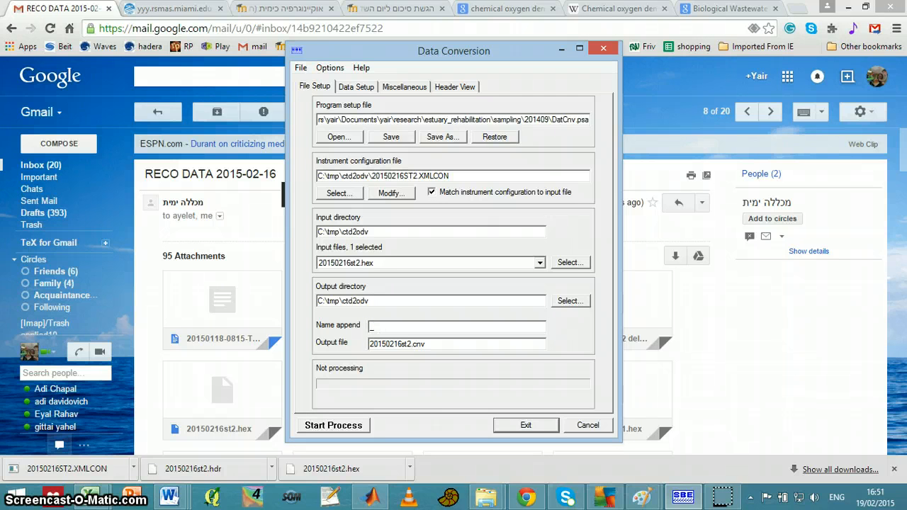
{"action": "type", "text": "ttt"}
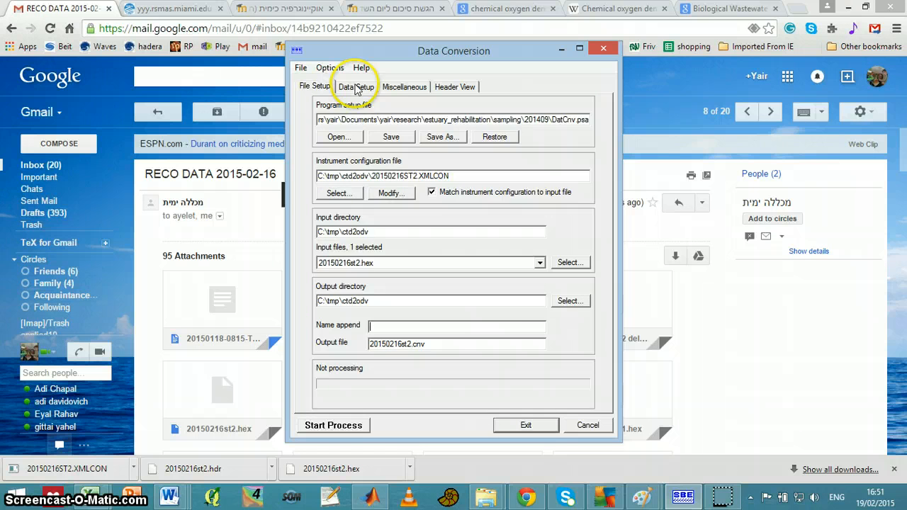
On Data Setup, convert Downcast only and create only the converted CNV file.
{"action": "left_click", "coordinate": [356, 87]}
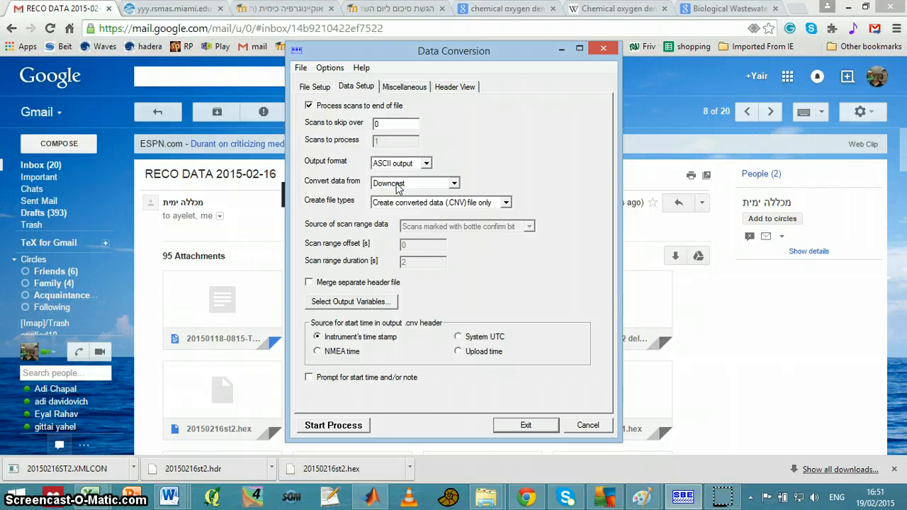
{"action": "left_click", "coordinate": [455, 183]}
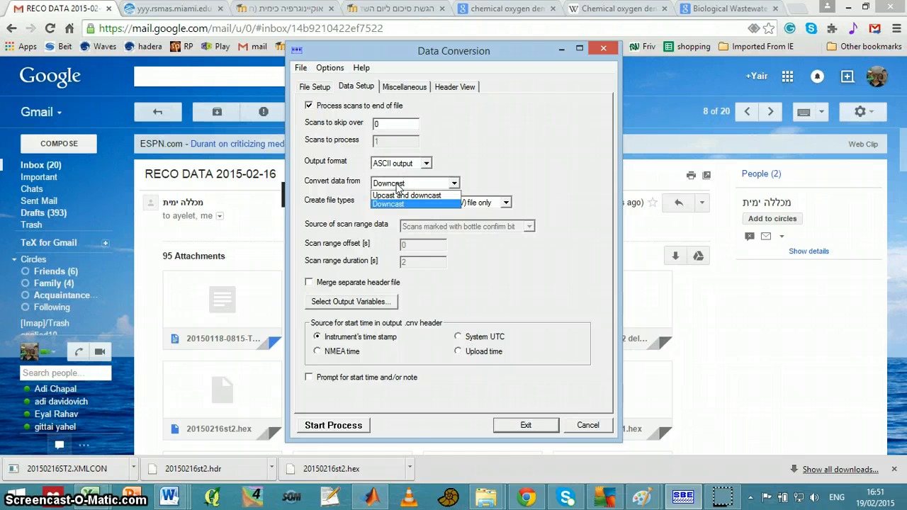
{"action": "left_click", "coordinate": [388, 204]}
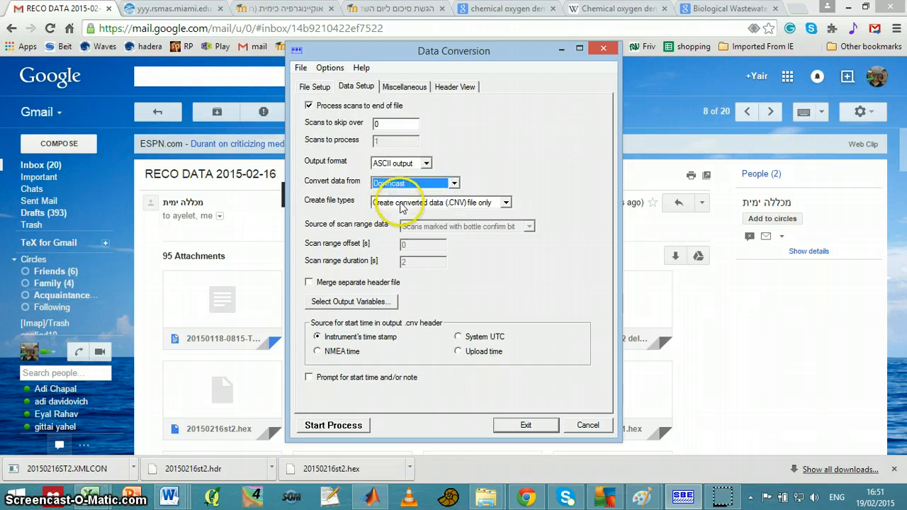
{"action": "left_click", "coordinate": [507, 203]}
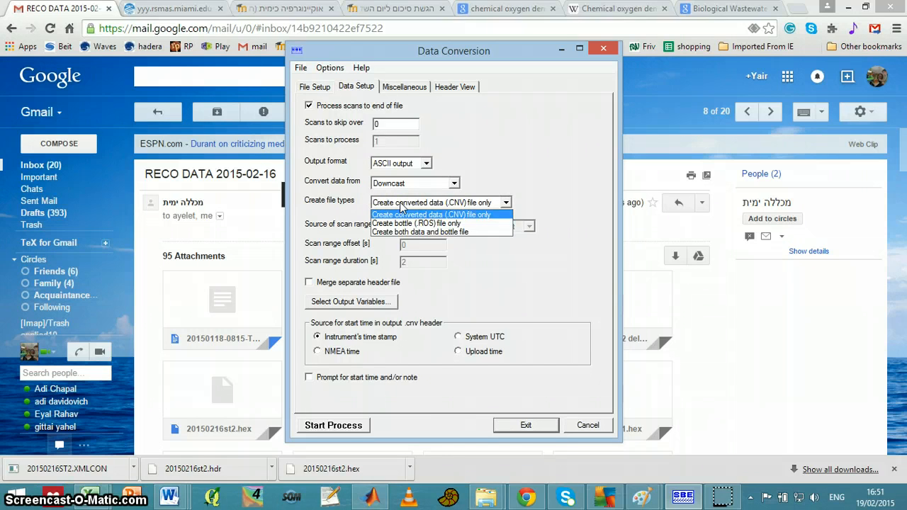
{"action": "left_click", "coordinate": [434, 214]}
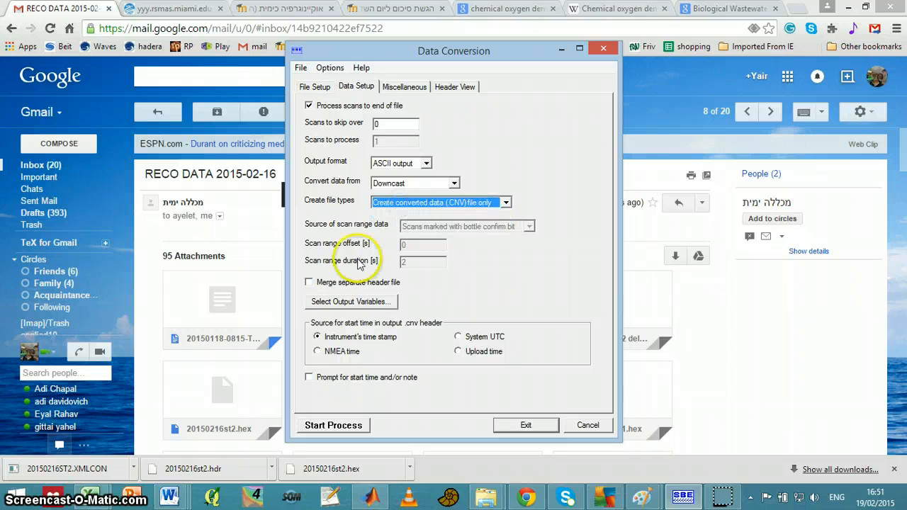
{"action": "mouse_move", "coordinate": [341, 307]}
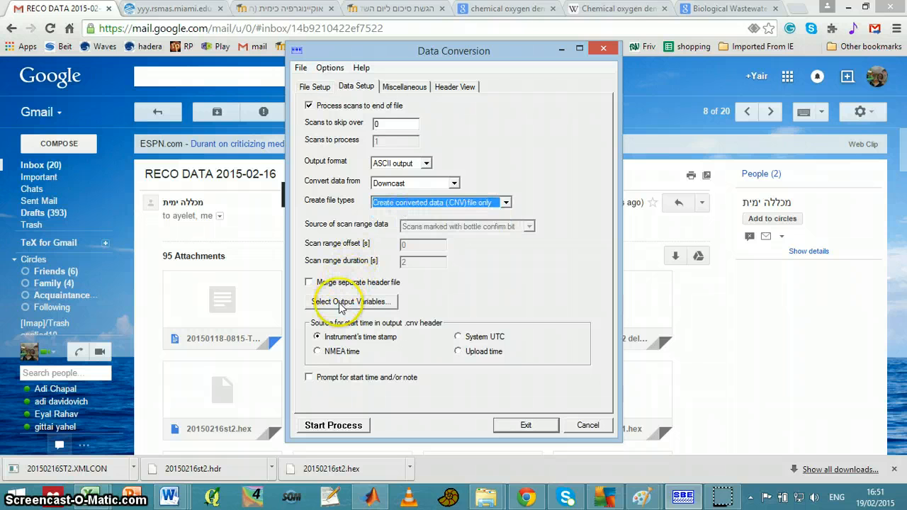
Add then remove Byte Count, inspect Depth options, and accept seven output variables.
{"action": "left_click", "coordinate": [352, 301]}
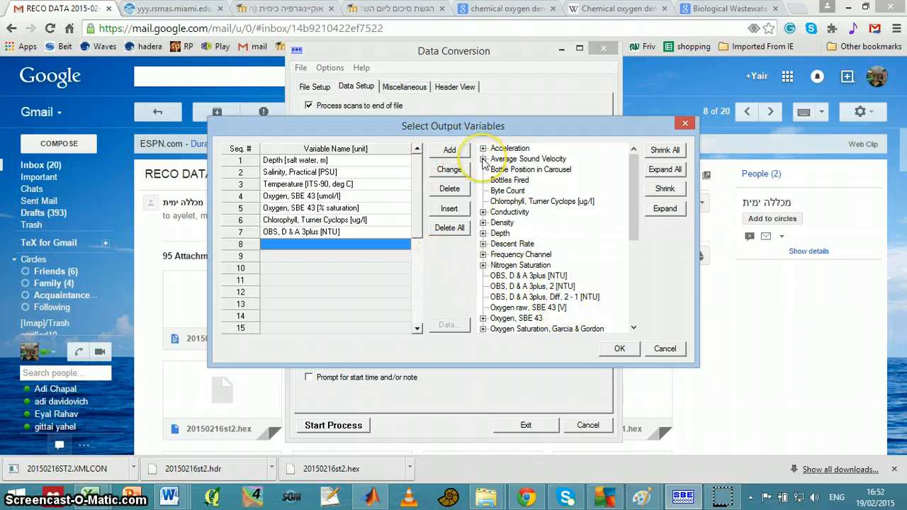
{"action": "left_click", "coordinate": [508, 191]}
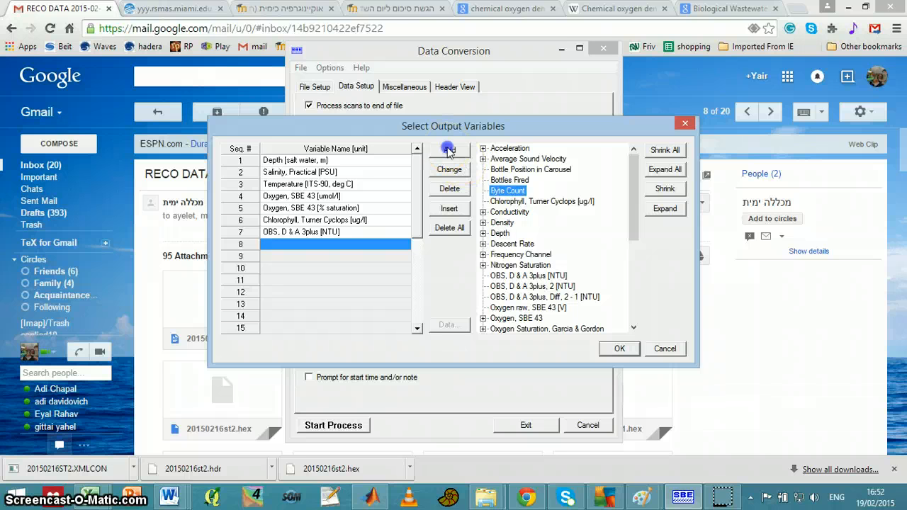
{"action": "left_click", "coordinate": [448, 150]}
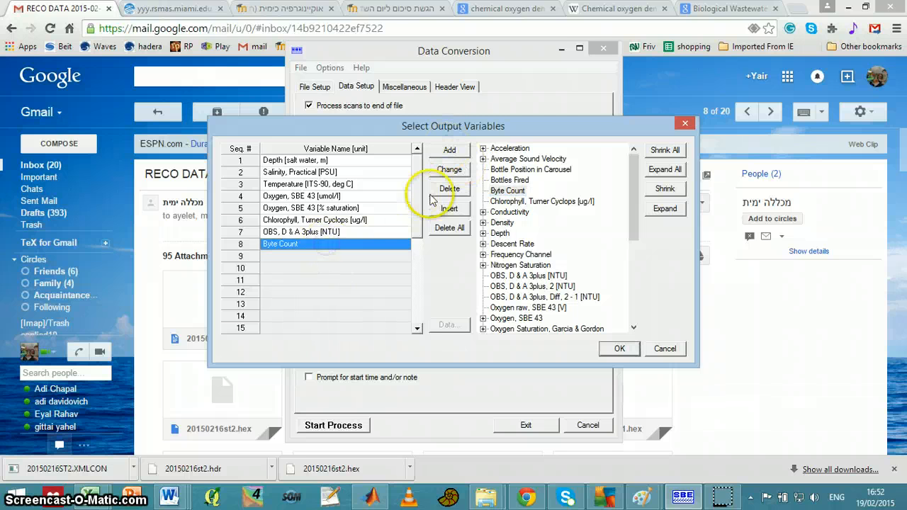
{"action": "left_click", "coordinate": [449, 188]}
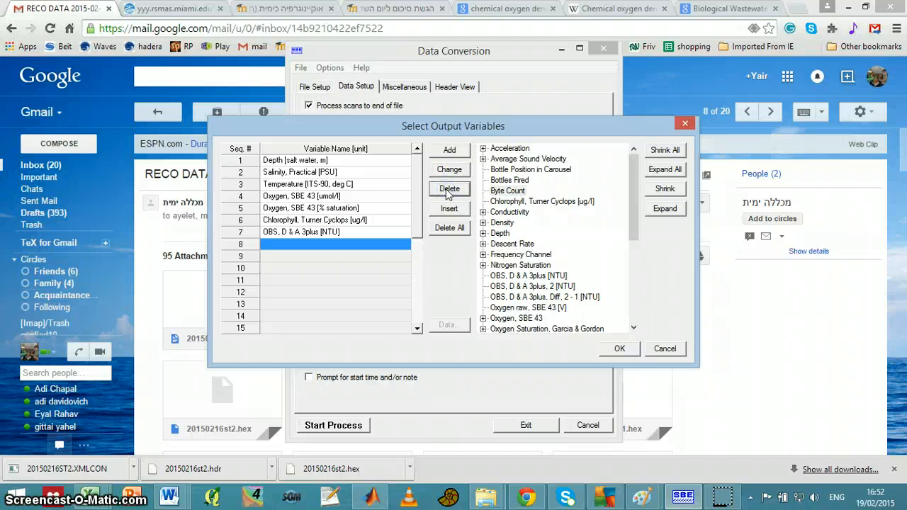
{"action": "left_click", "coordinate": [483, 234]}
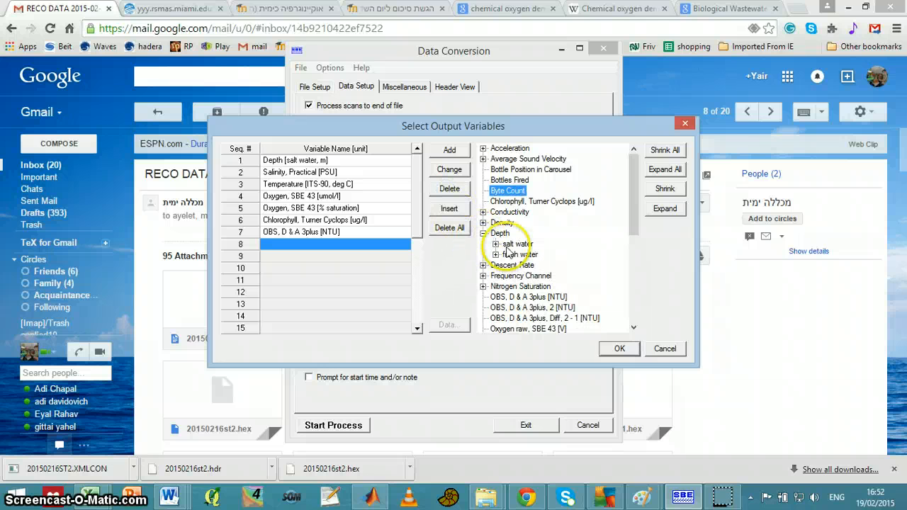
{"action": "left_click", "coordinate": [498, 255]}
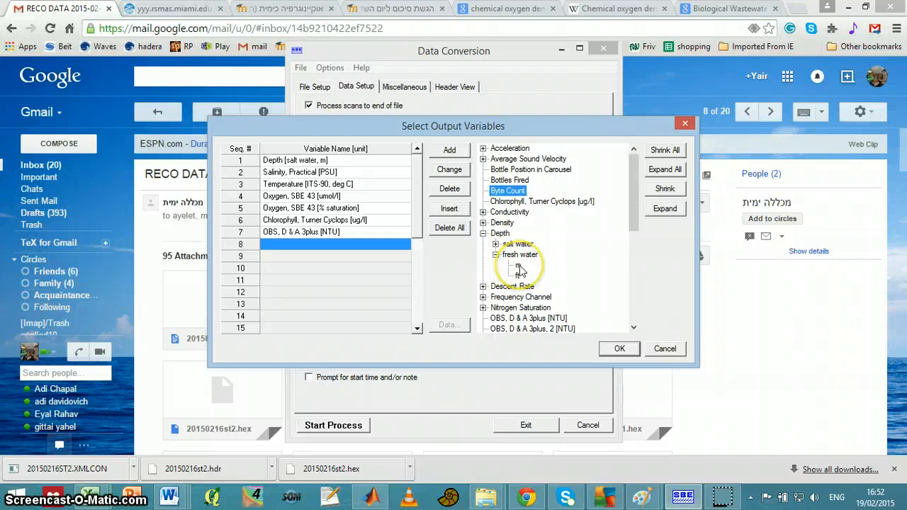
{"action": "left_click", "coordinate": [483, 233]}
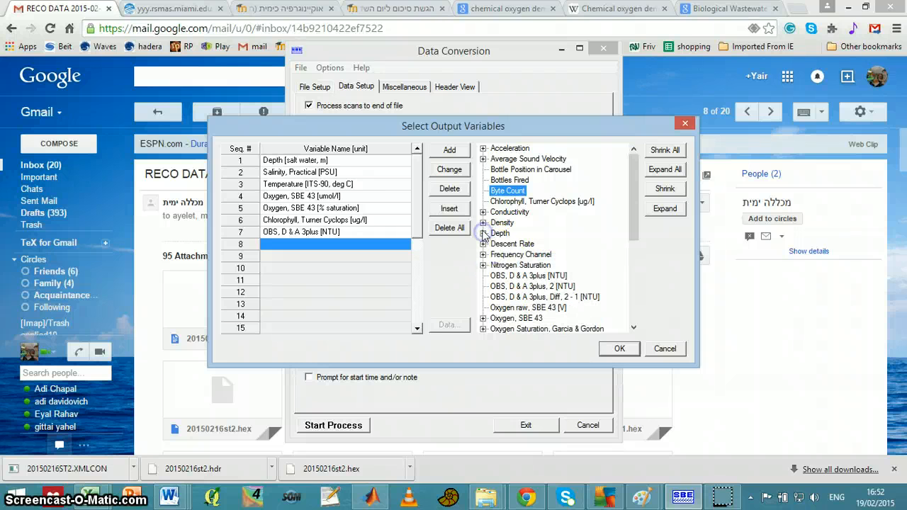
{"action": "mouse_move", "coordinate": [661, 340]}
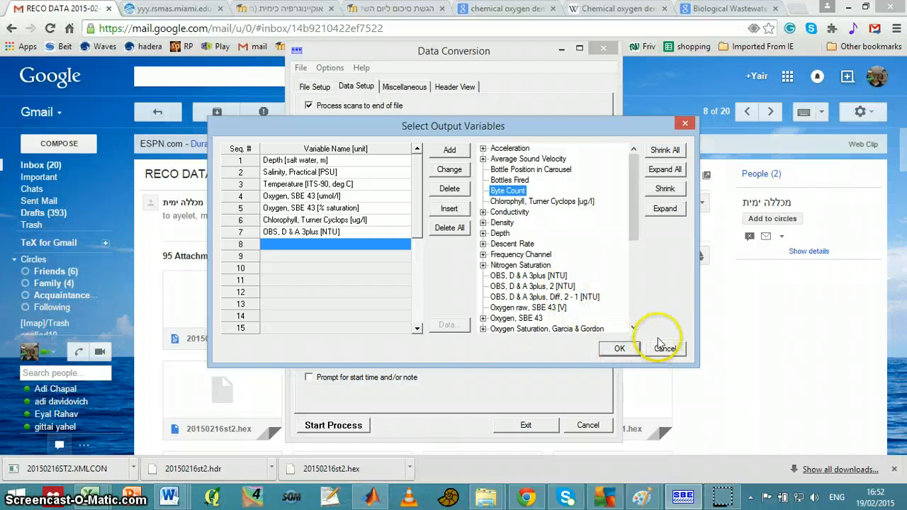
{"action": "mouse_move", "coordinate": [664, 348]}
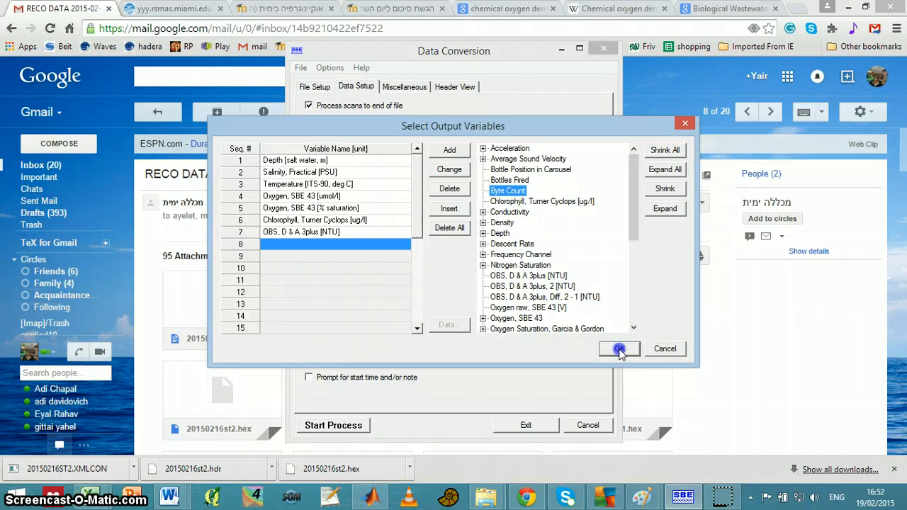
{"action": "left_click", "coordinate": [619, 349]}
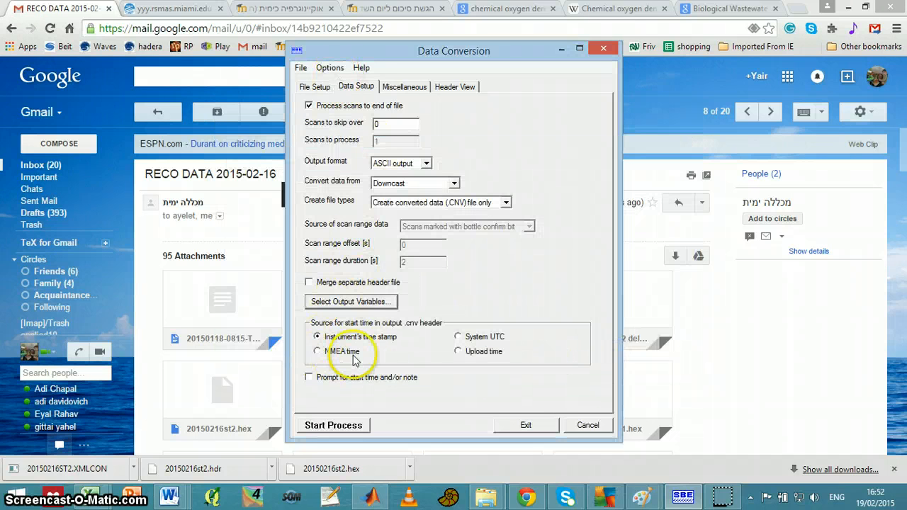
{"action": "mouse_move", "coordinate": [438, 366]}
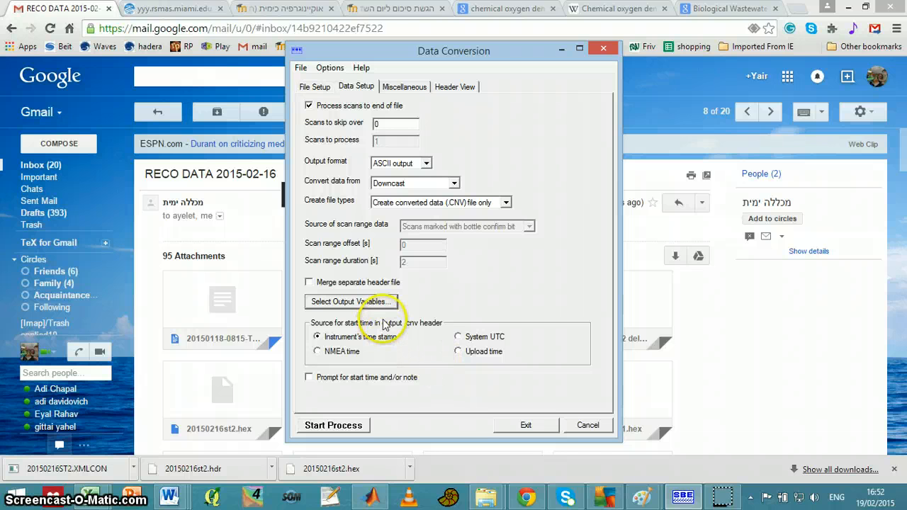
{"action": "mouse_move", "coordinate": [383, 383]}
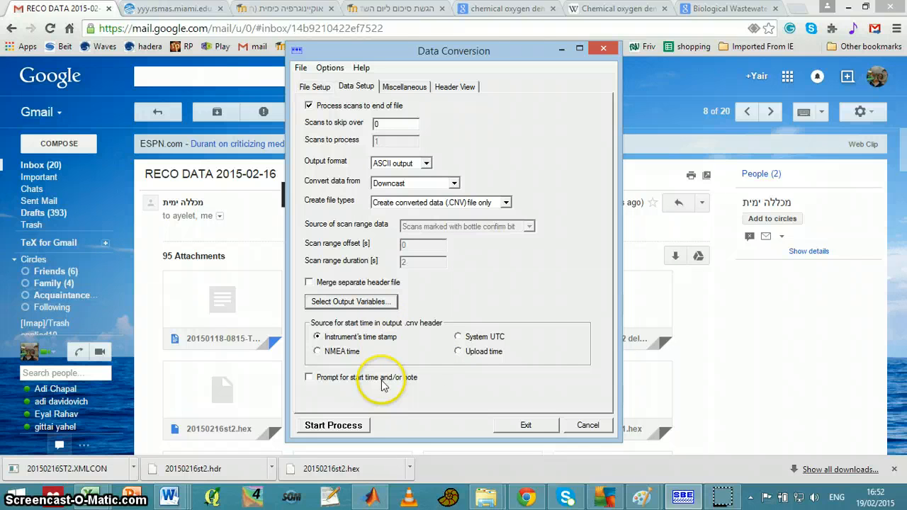
{"action": "mouse_move", "coordinate": [382, 383]}
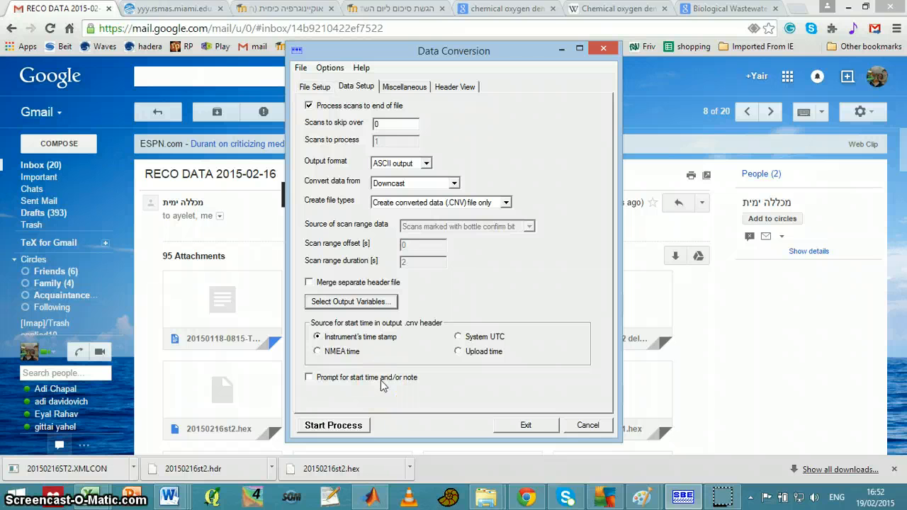
Switch to the Miscellaneous tab after reviewing the Downcast, CNV-only settings.
{"action": "left_click", "coordinate": [404, 87]}
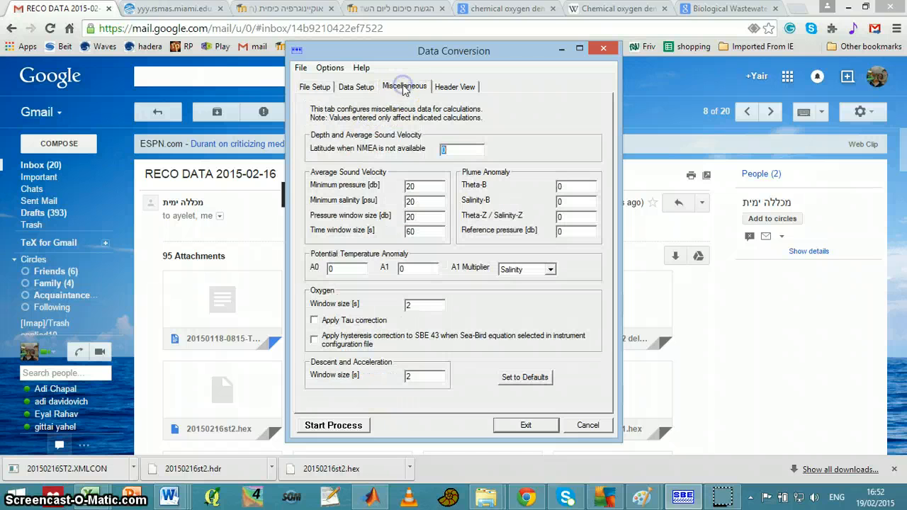
{"action": "mouse_move", "coordinate": [348, 185]}
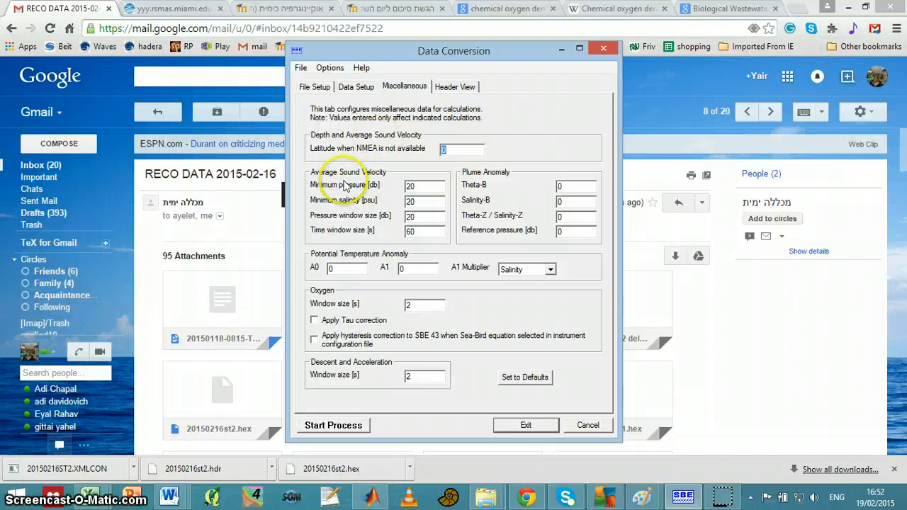
{"action": "mouse_move", "coordinate": [376, 205]}
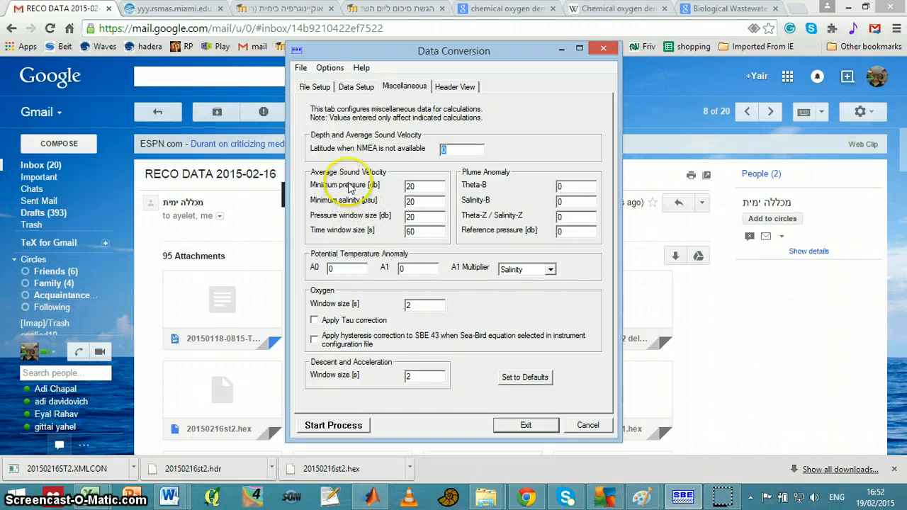
{"action": "mouse_move", "coordinate": [489, 177]}
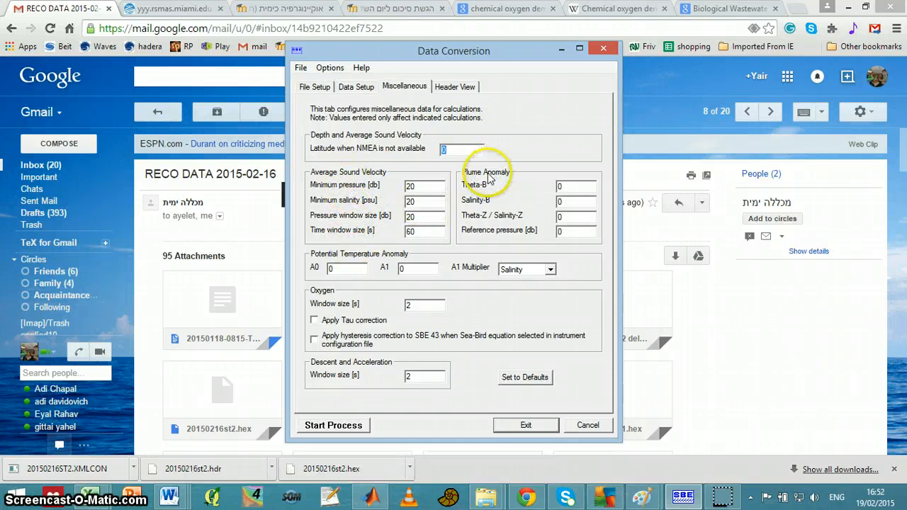
{"action": "mouse_move", "coordinate": [337, 368]}
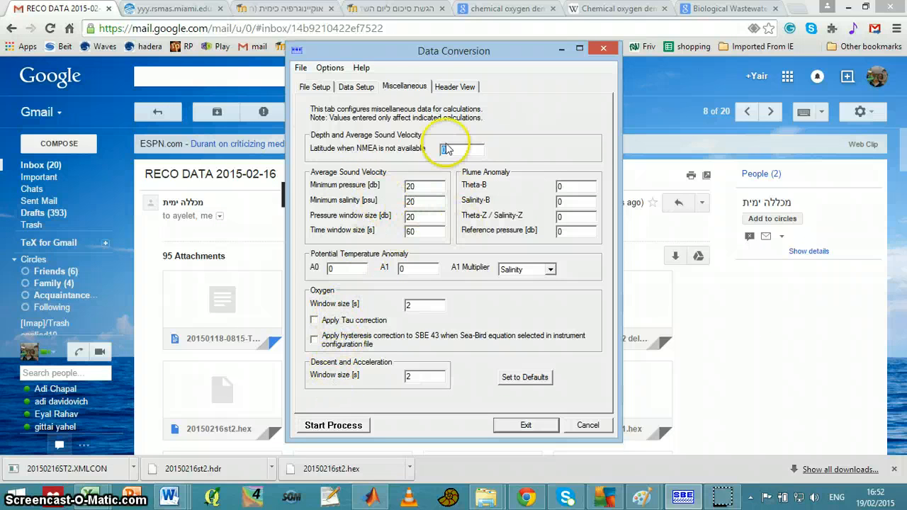
Switch to Header View to see the 20150216st2.hex header.
{"action": "left_click", "coordinate": [455, 86]}
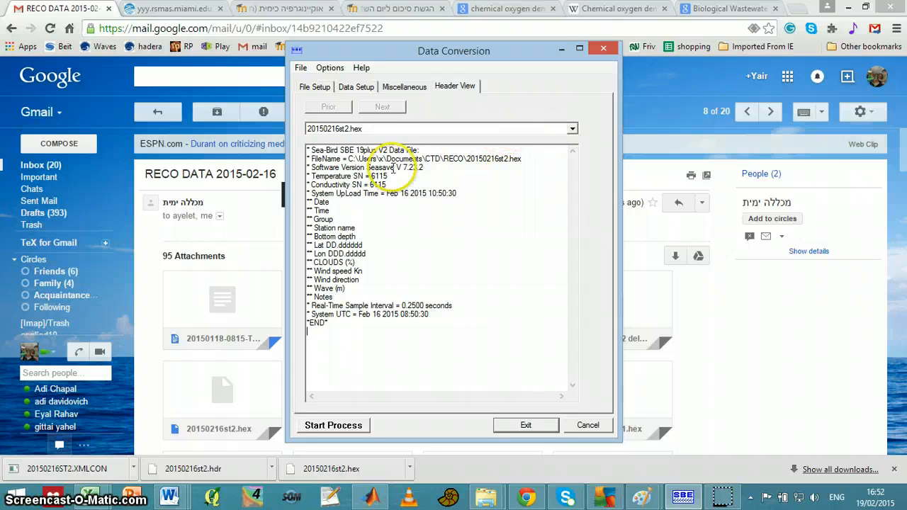
{"action": "mouse_move", "coordinate": [434, 256]}
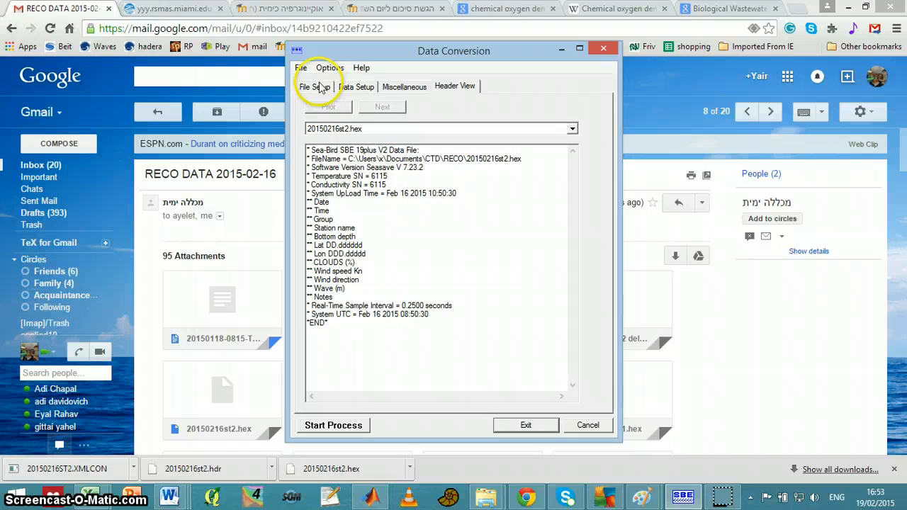
Go back to the File Setup tab showing the XMLCON, hex input and cnv output.
{"action": "left_click", "coordinate": [315, 87]}
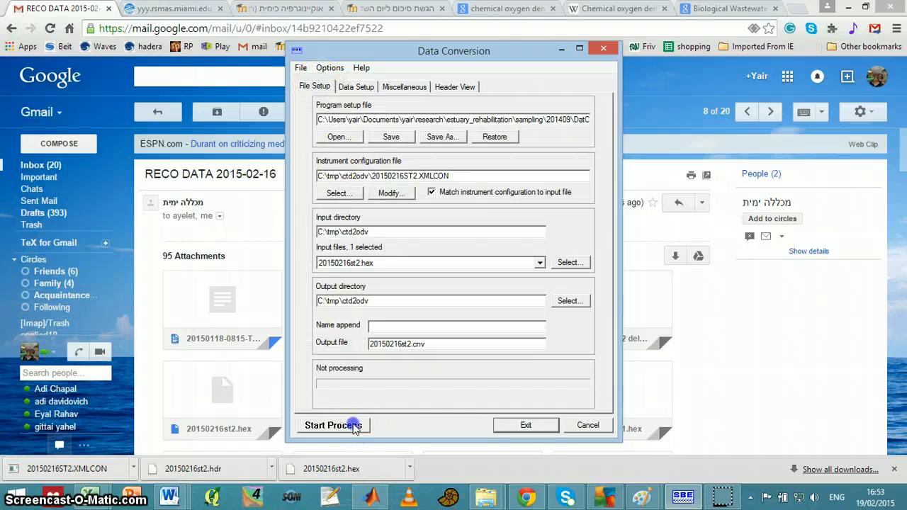
Run the conversion, exit, and save changes to DatCnv.psa.
{"action": "left_click", "coordinate": [332, 426]}
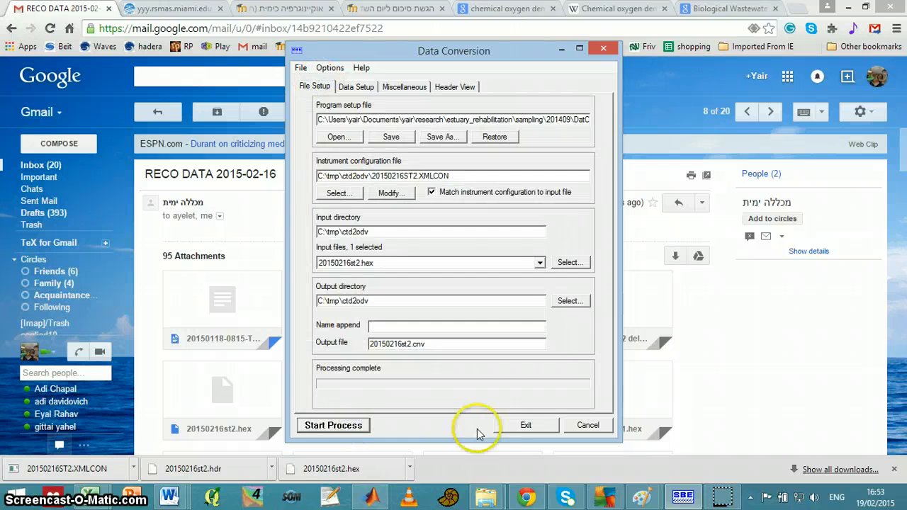
{"action": "left_click", "coordinate": [526, 426]}
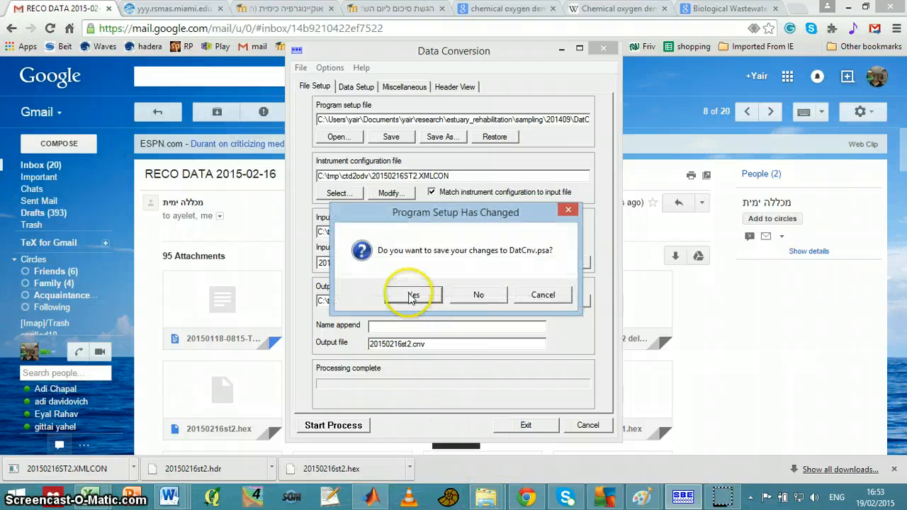
{"action": "left_click", "coordinate": [413, 295]}
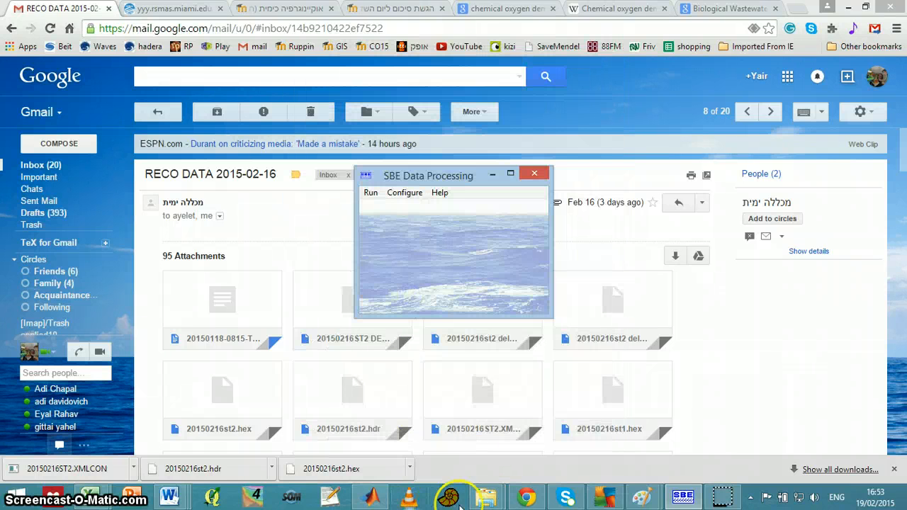
Open the ctd2odv folder in File Explorer and select 20150216st2.cnv.
{"action": "left_click", "coordinate": [487, 496]}
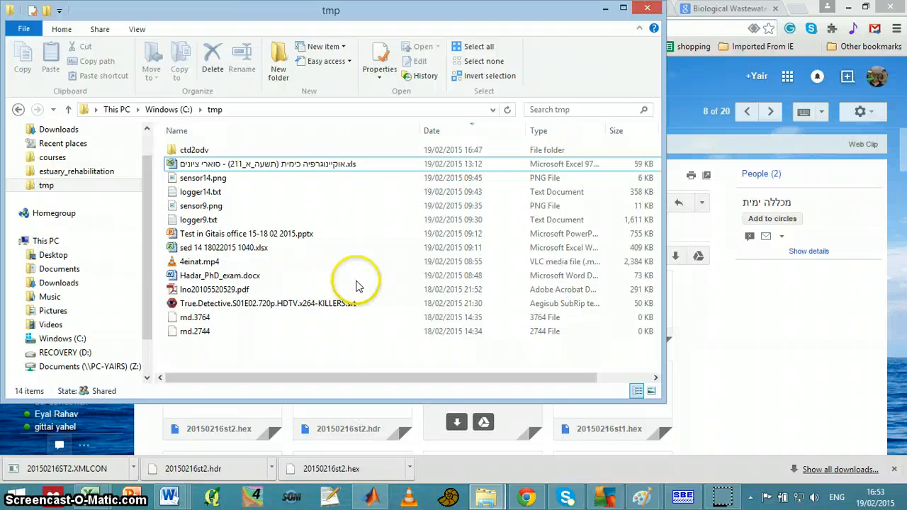
{"action": "double_click", "coordinate": [194, 150]}
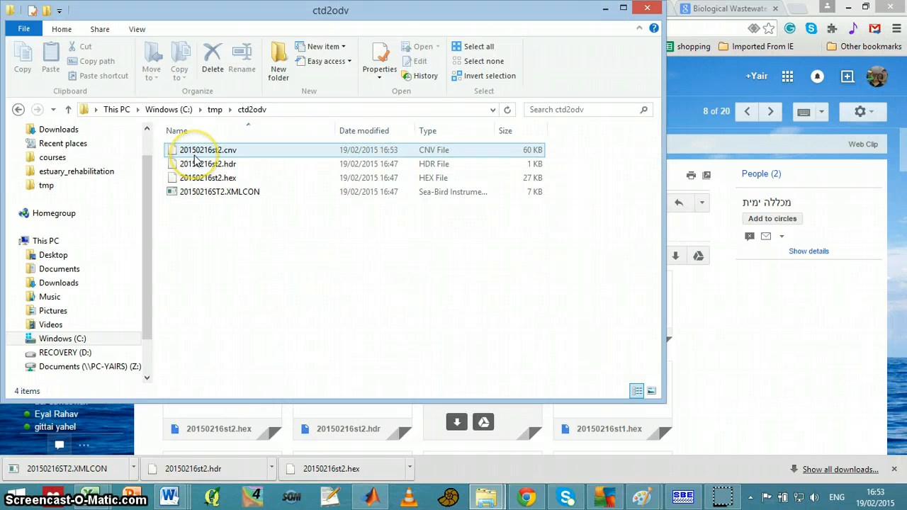
{"action": "left_click", "coordinate": [208, 150]}
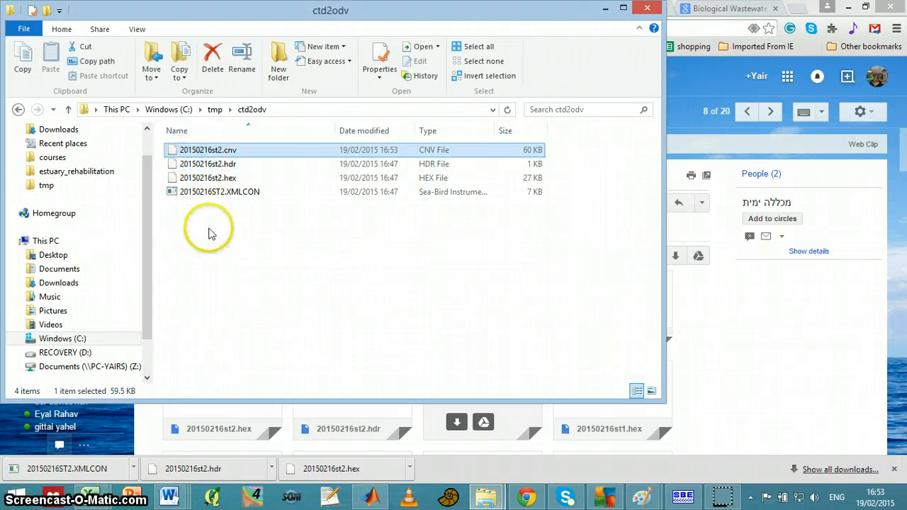